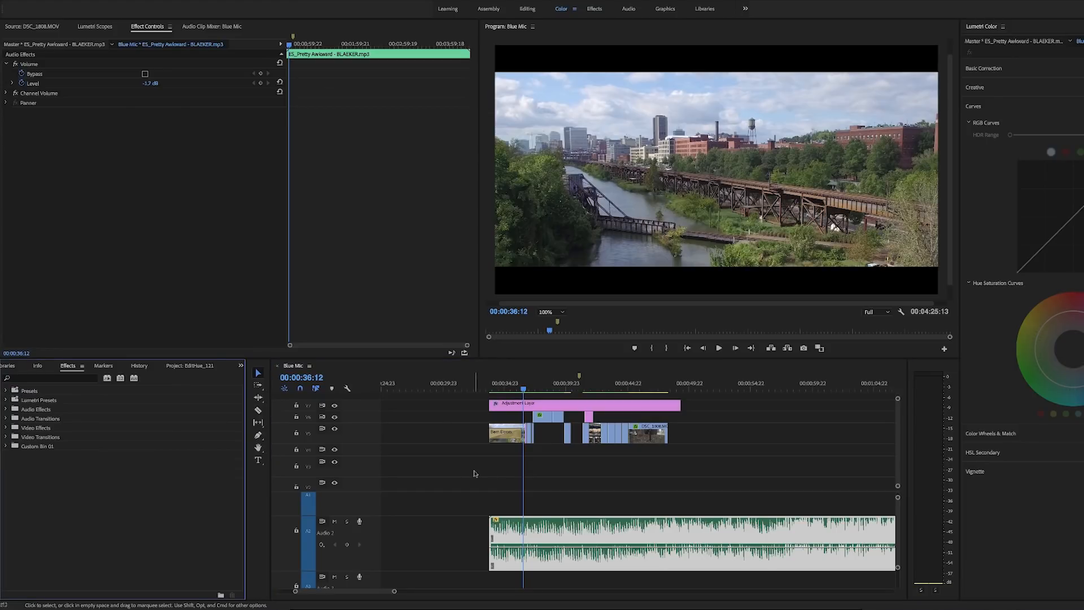
Select the cropped Adjustment Layer on V3 and delete it from the timeline
click(585, 404)
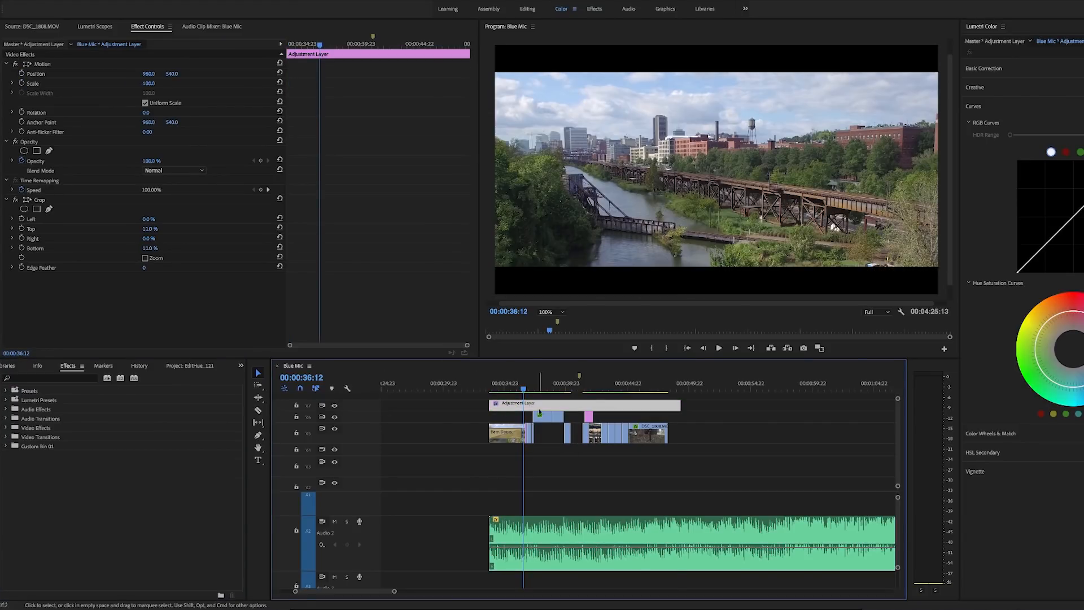
click(216, 592)
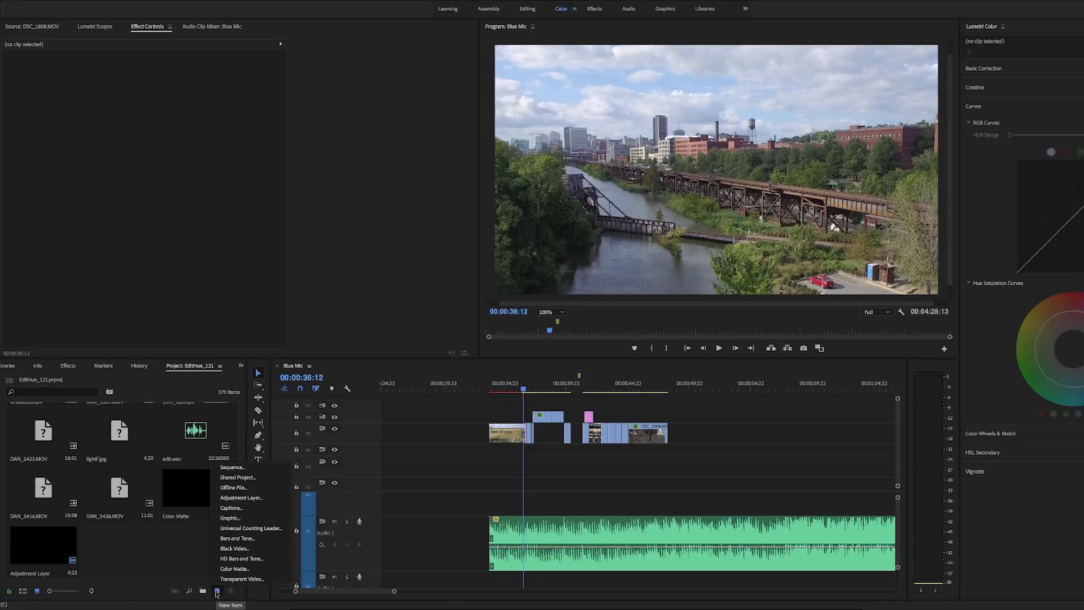
click(241, 496)
text(crop)
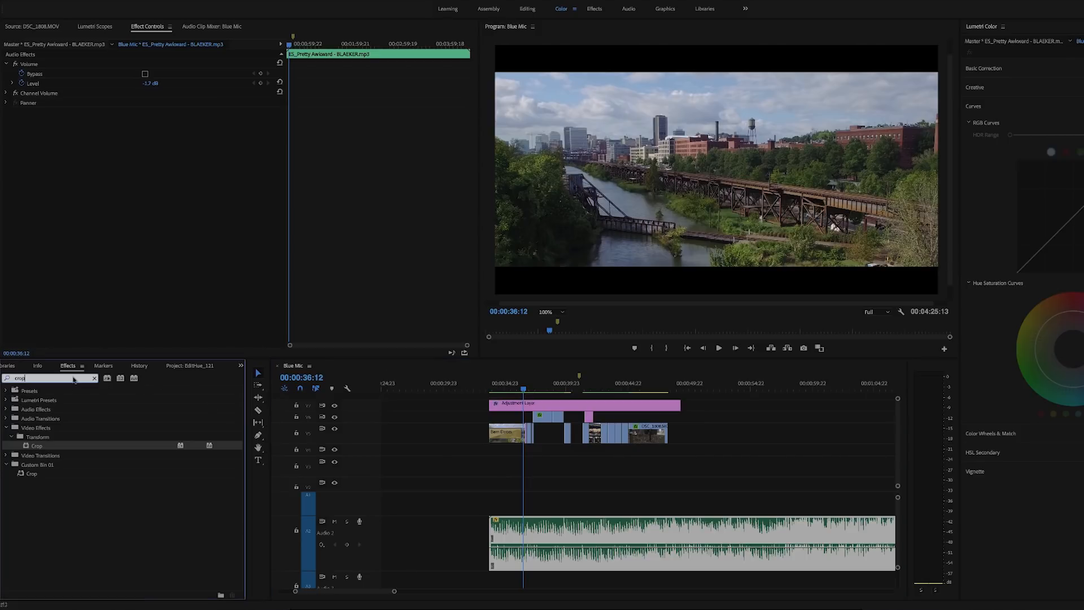
click(95, 378)
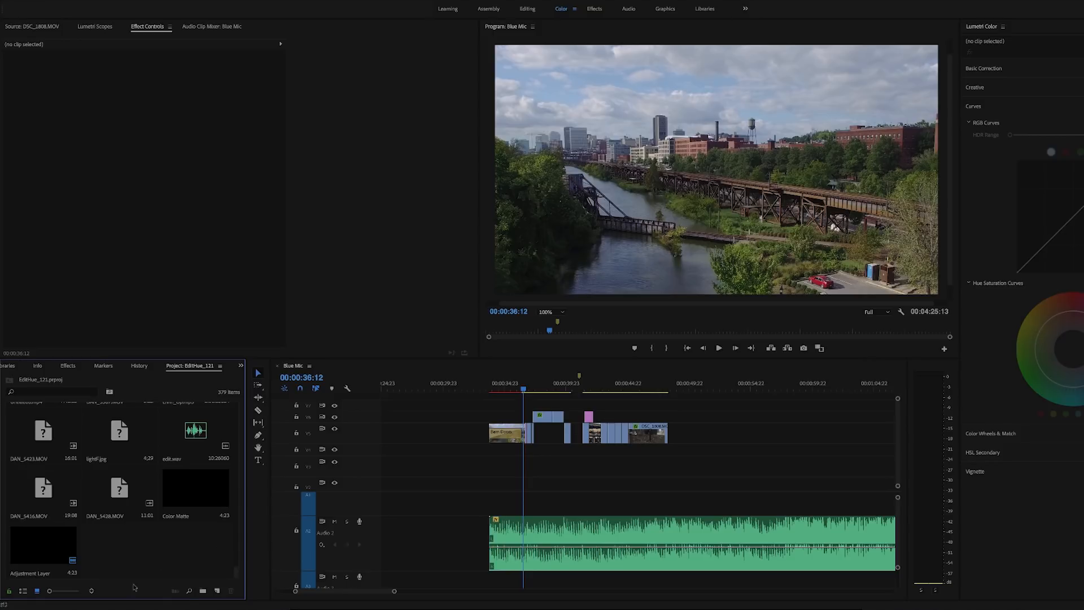
Create a new Adjustment Layer, confirm its video settings, and lay it above the intro clips
click(217, 591)
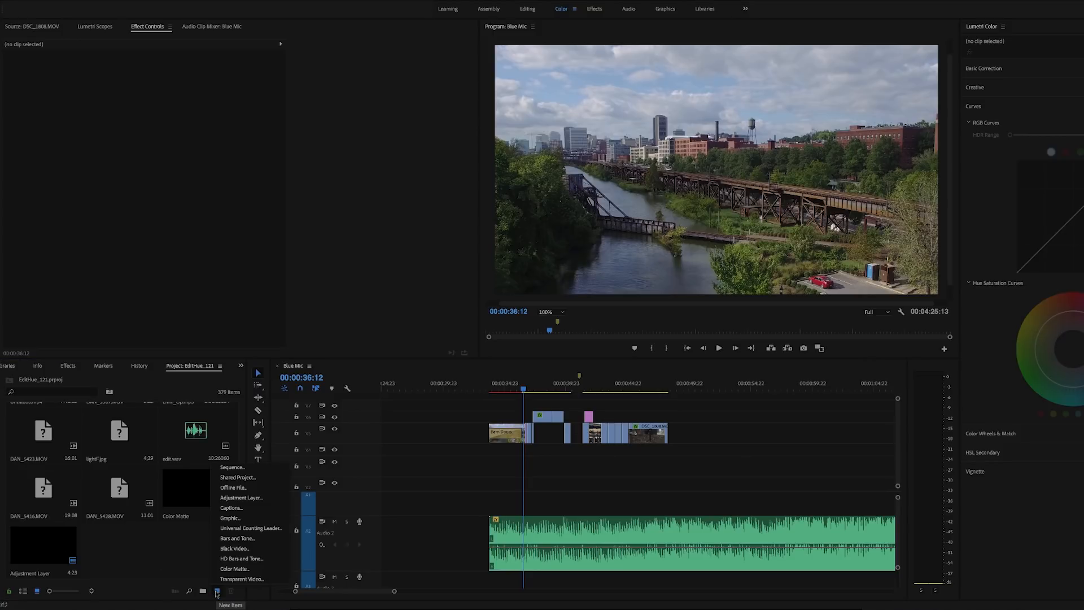
click(241, 497)
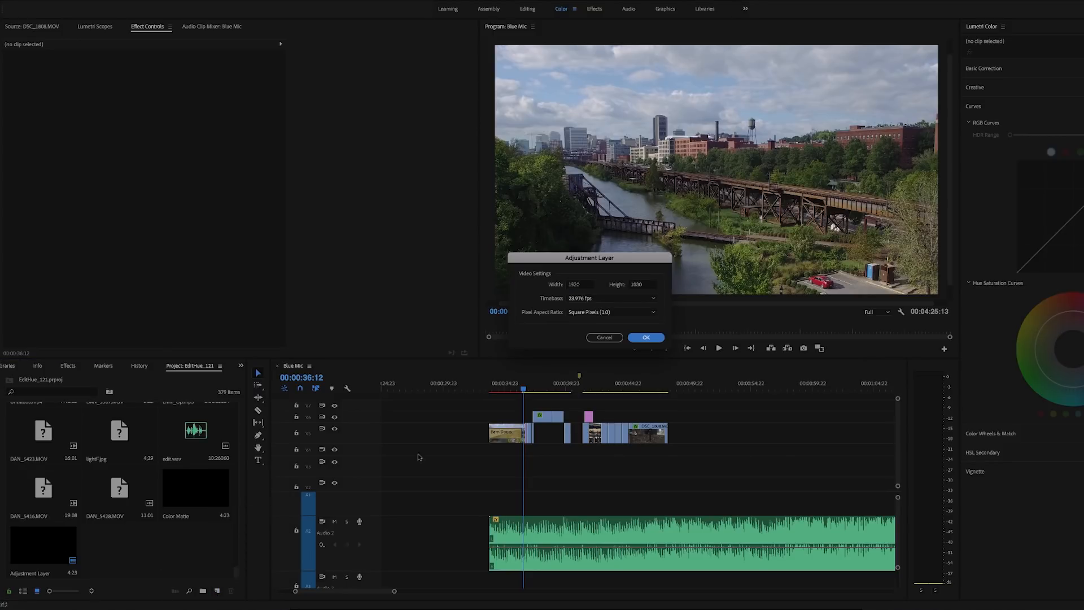
click(644, 338)
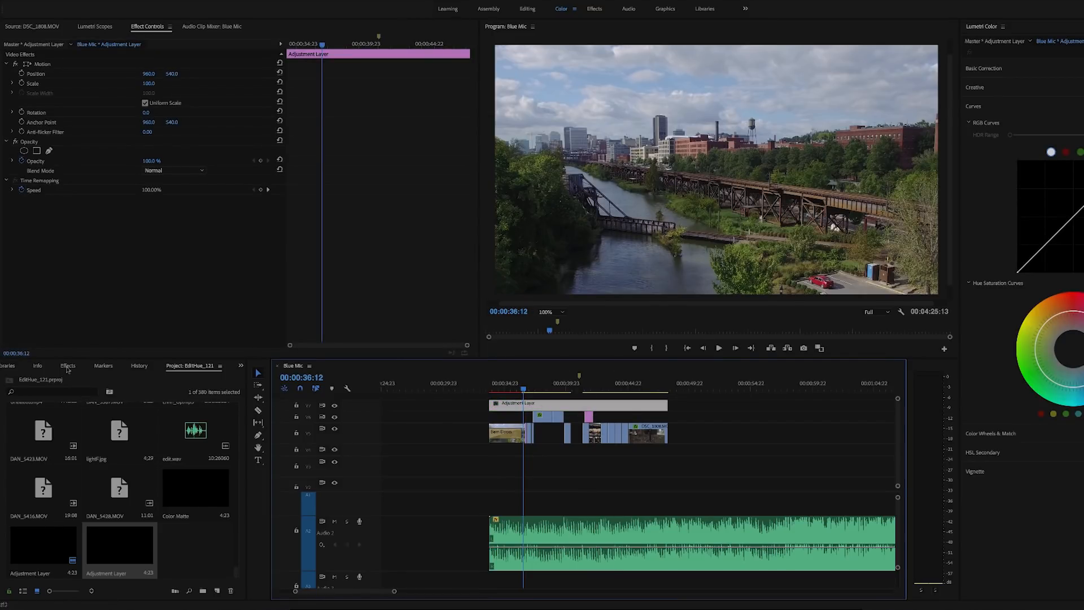
Apply the Crop effect to the adjustment layer, trimming Top and Bottom by 11%
click(67, 366)
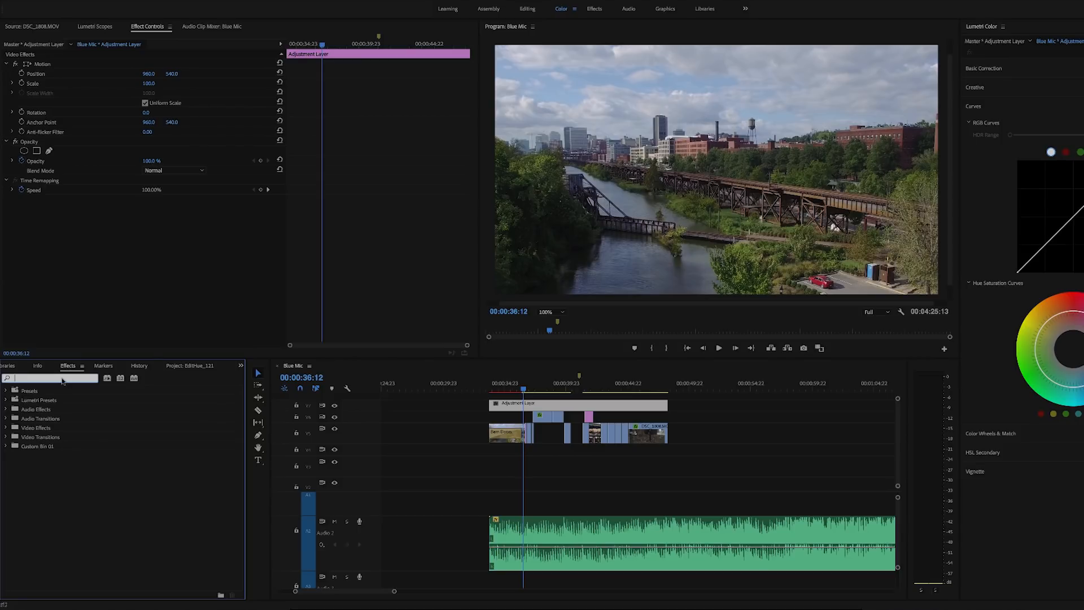
text(crop)
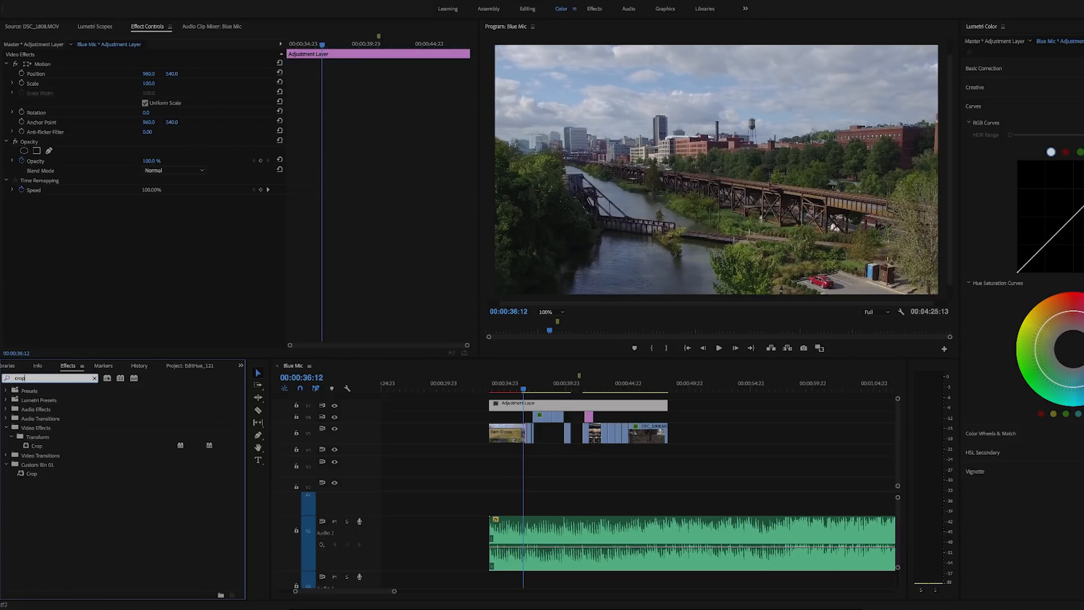
click(36, 446)
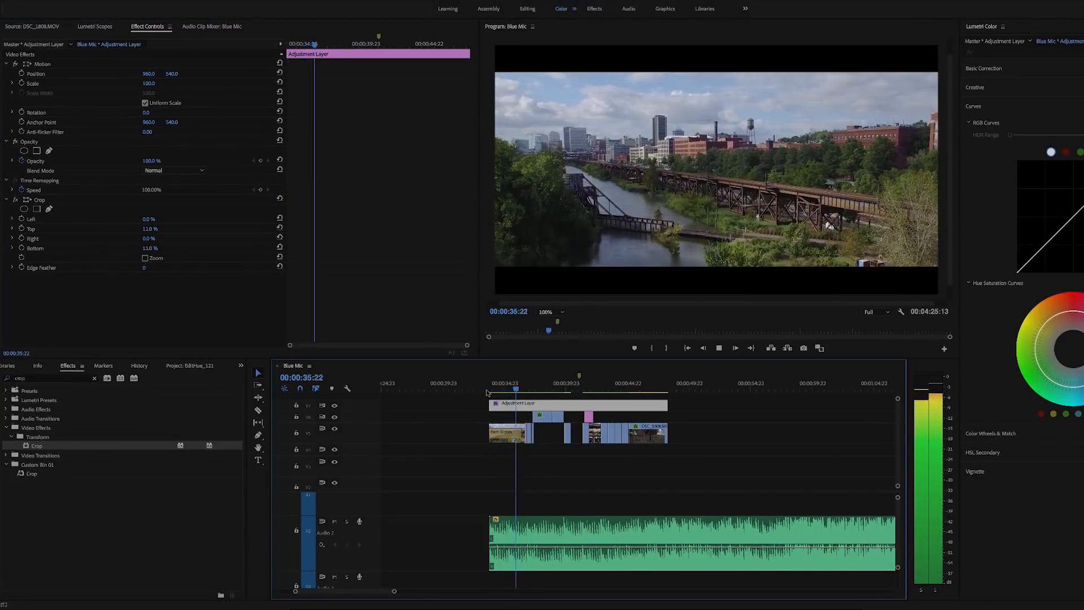
Replace the old transition with Barn Doors at the start of the city drone clip
right_click(528, 431)
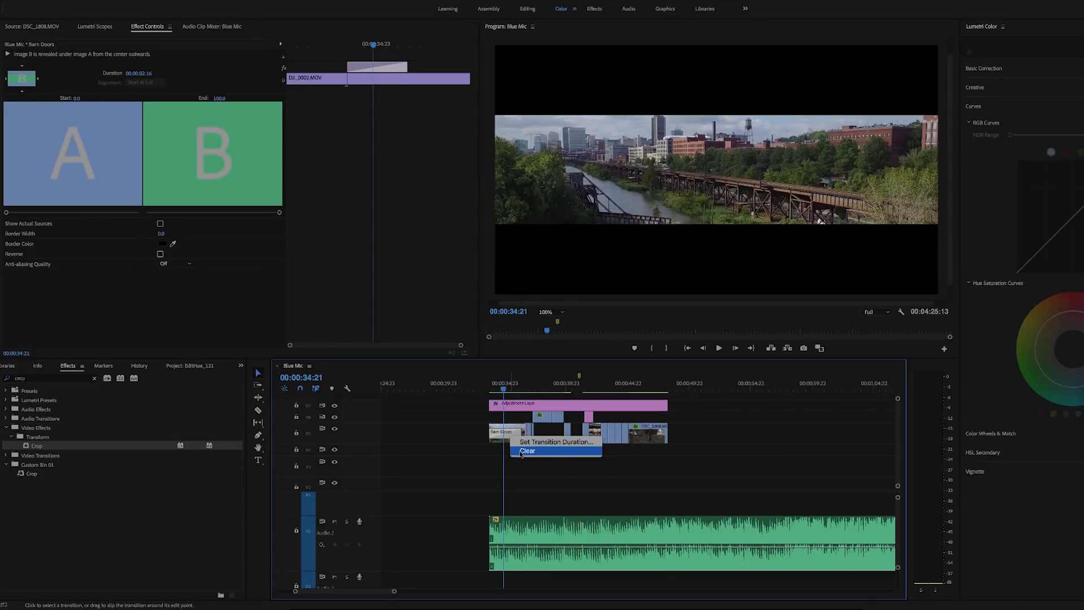
click(526, 451)
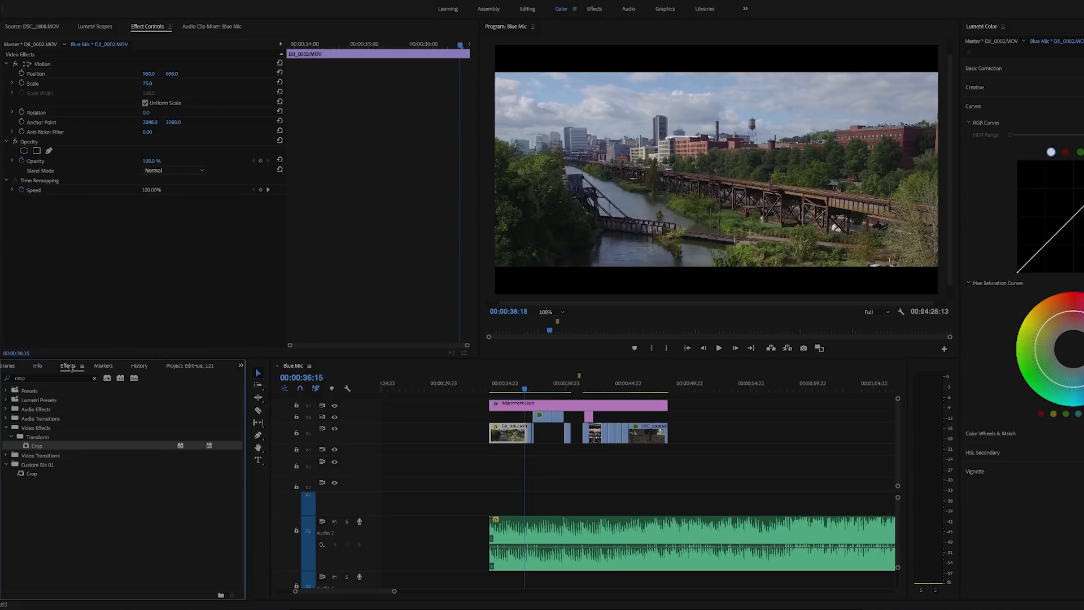
click(49, 378)
text(barn)
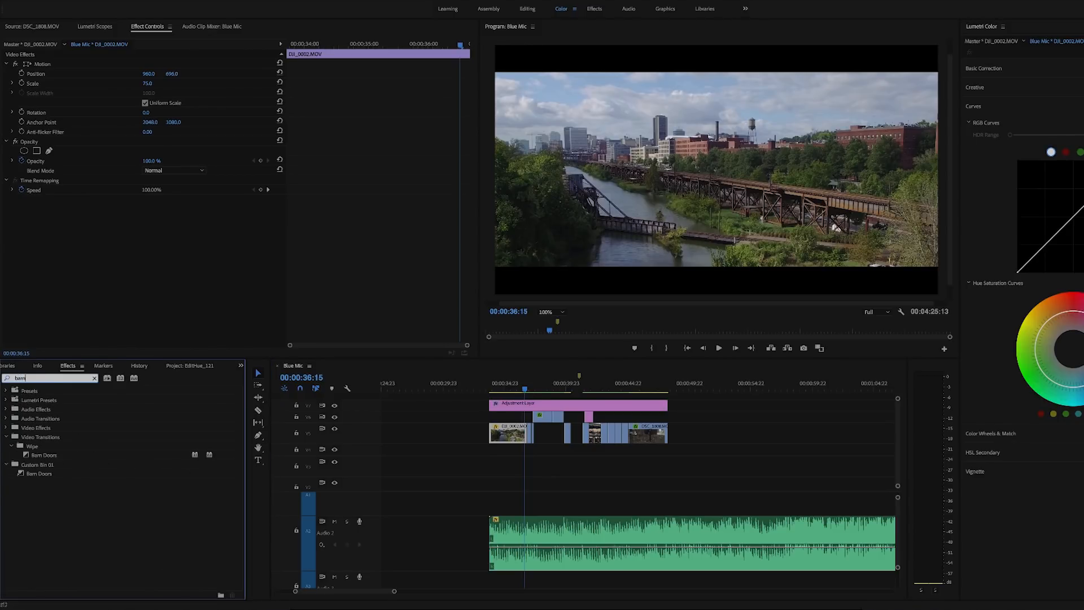
click(44, 455)
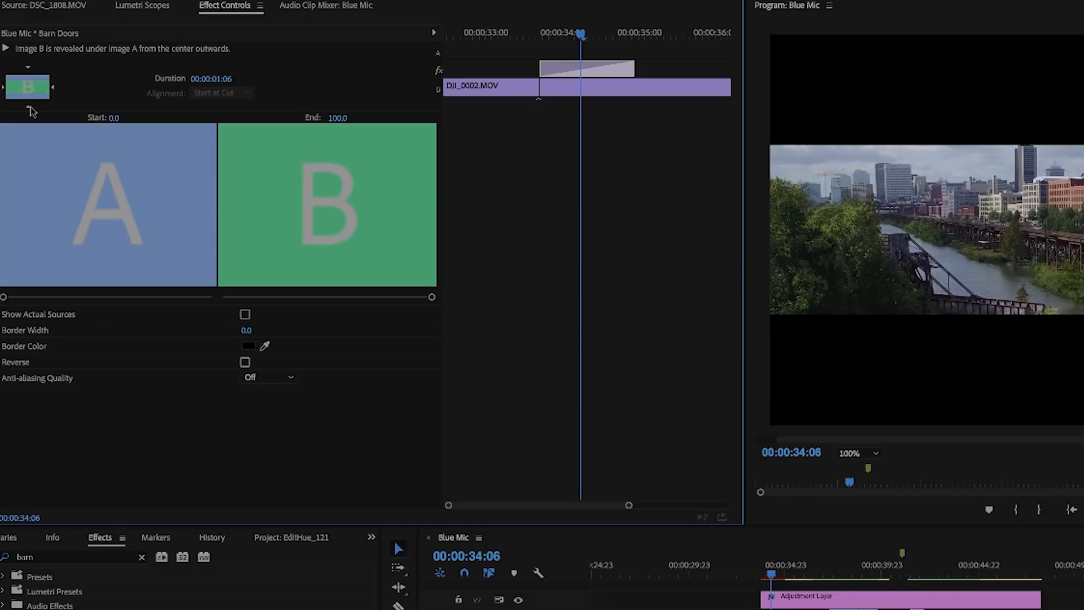
Cue the playhead just before the intro and preview the barn-door opening
click(560, 8)
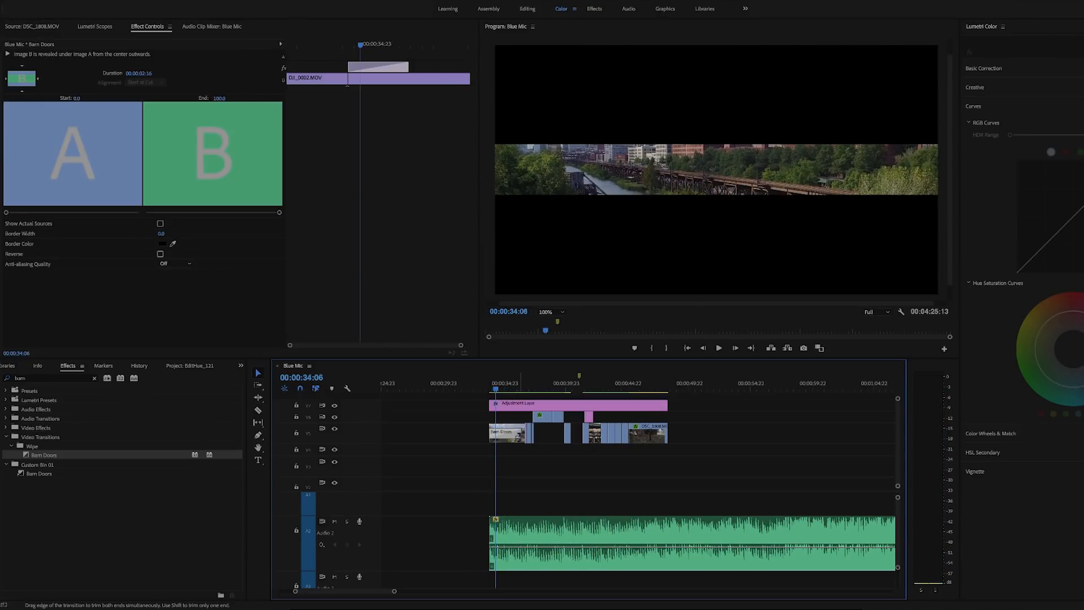
click(489, 388)
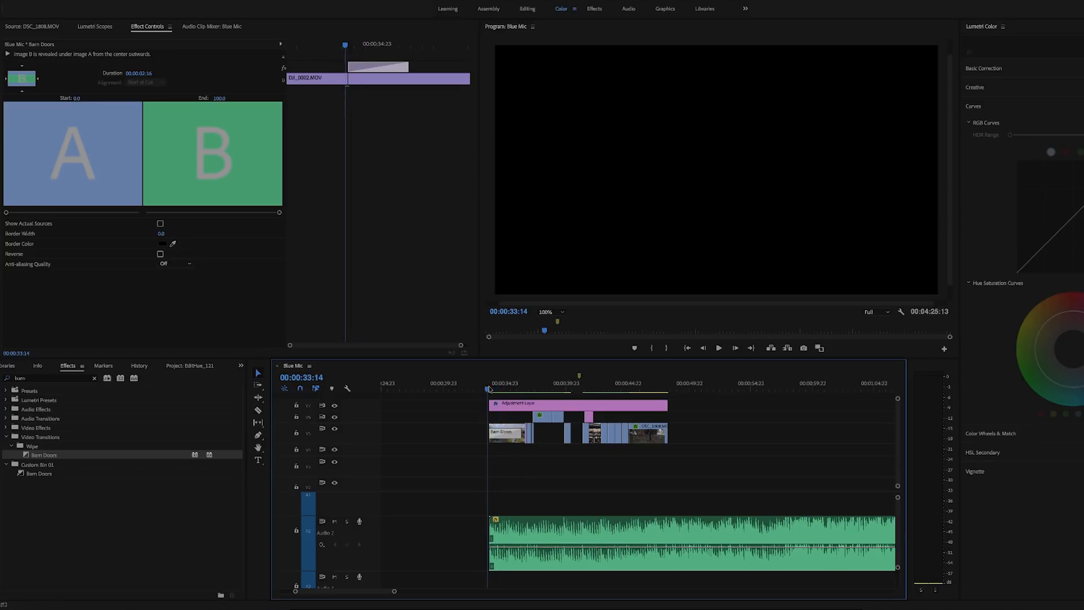
click(718, 347)
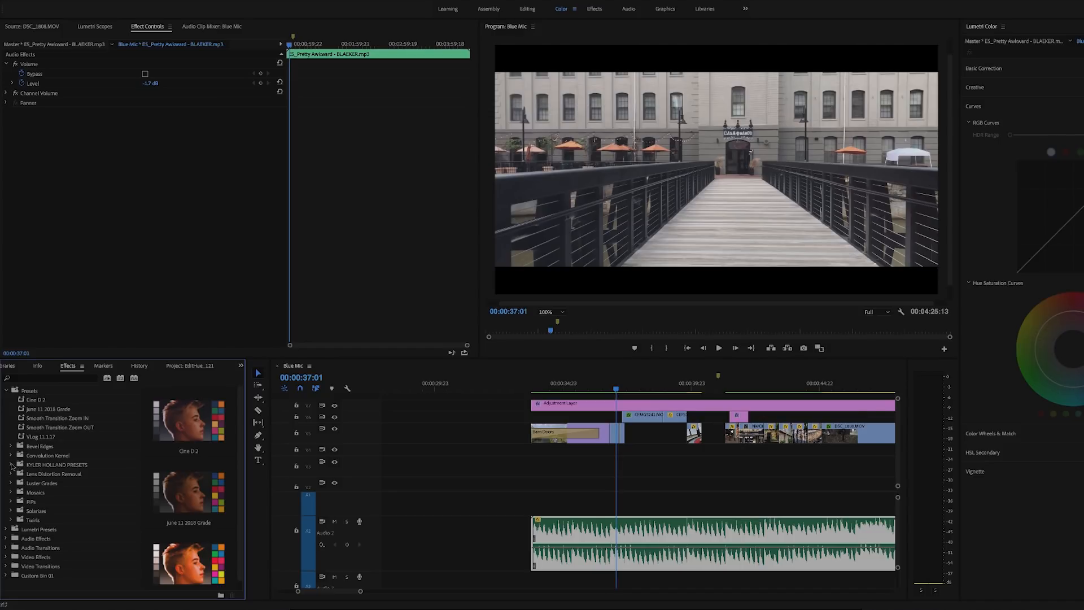
click(12, 464)
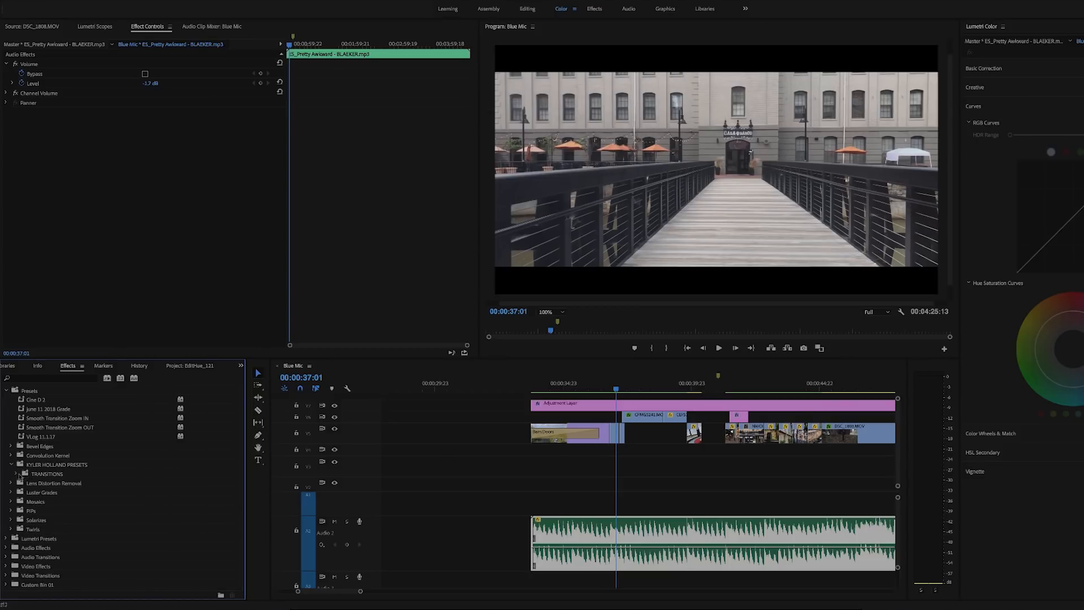
click(17, 474)
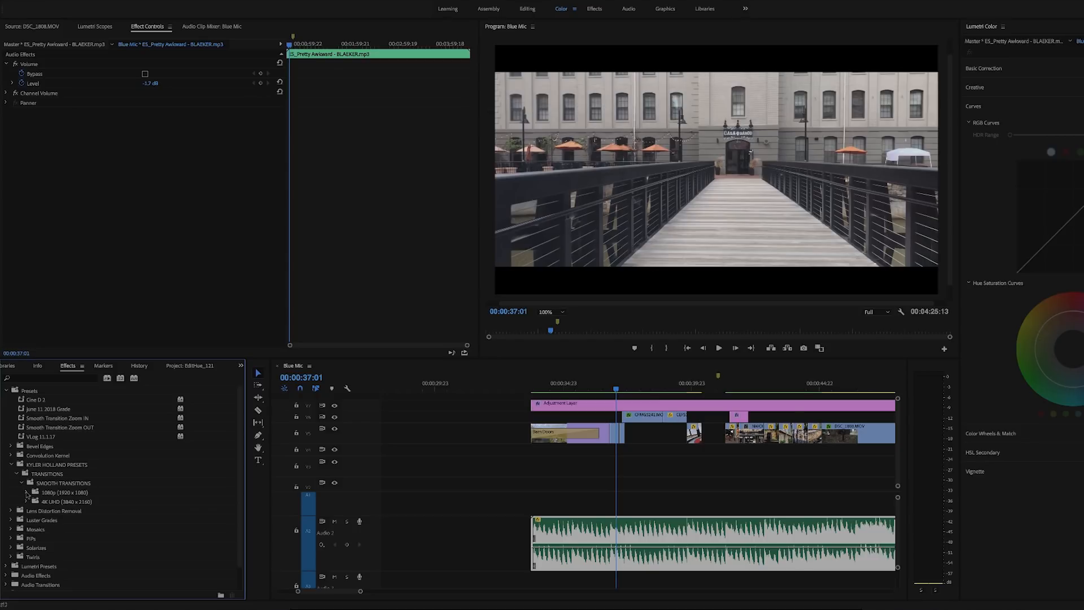
click(26, 492)
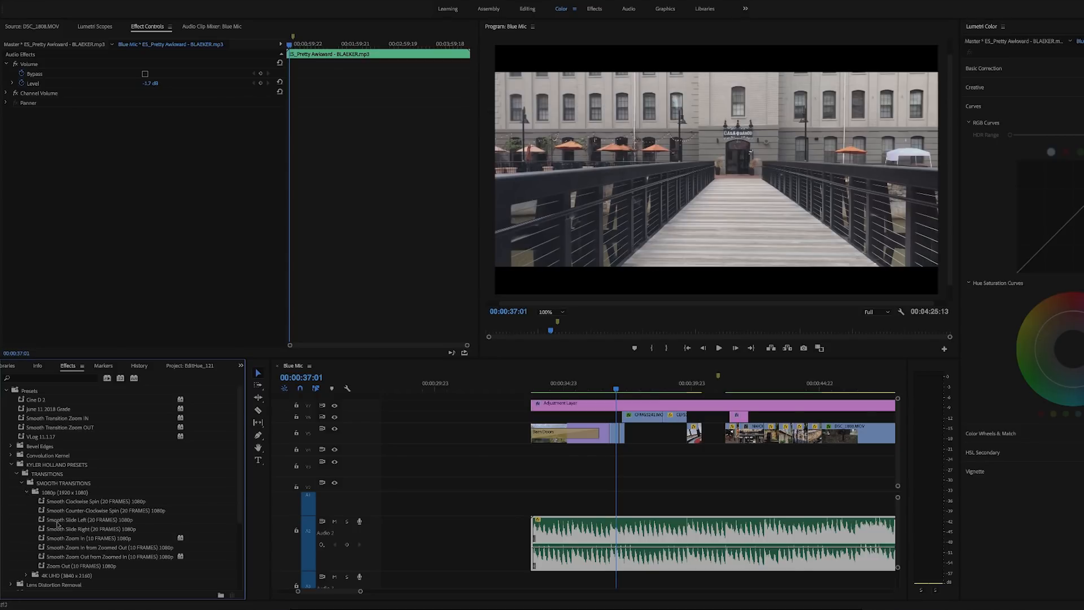
mouse_move(84, 548)
text(transform)
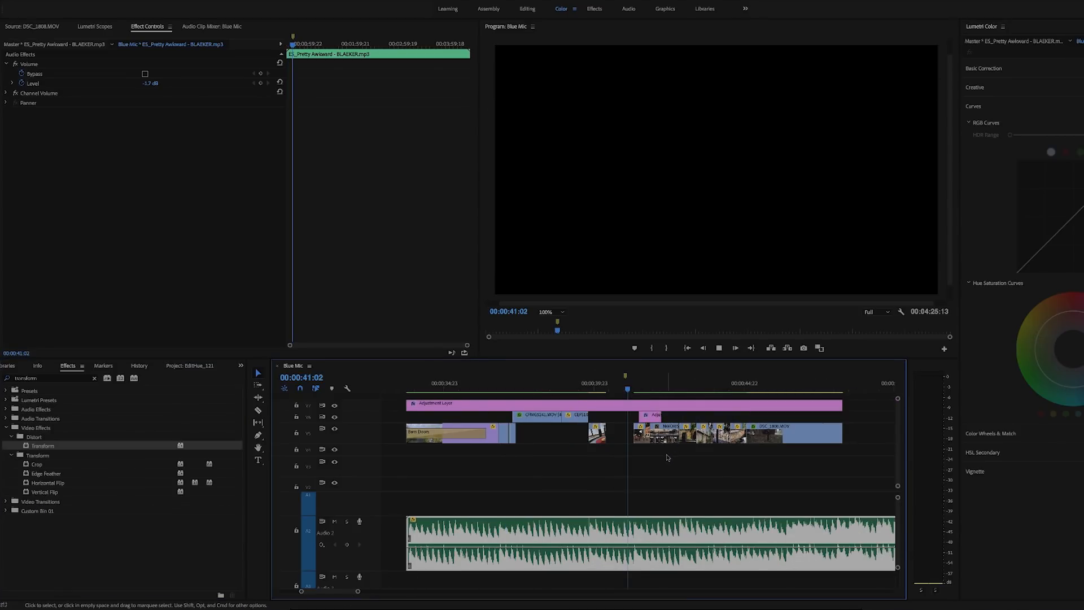
Scrub around 00:00:41–00:00:42 to check the train shot, then bring up New Item
click(664, 389)
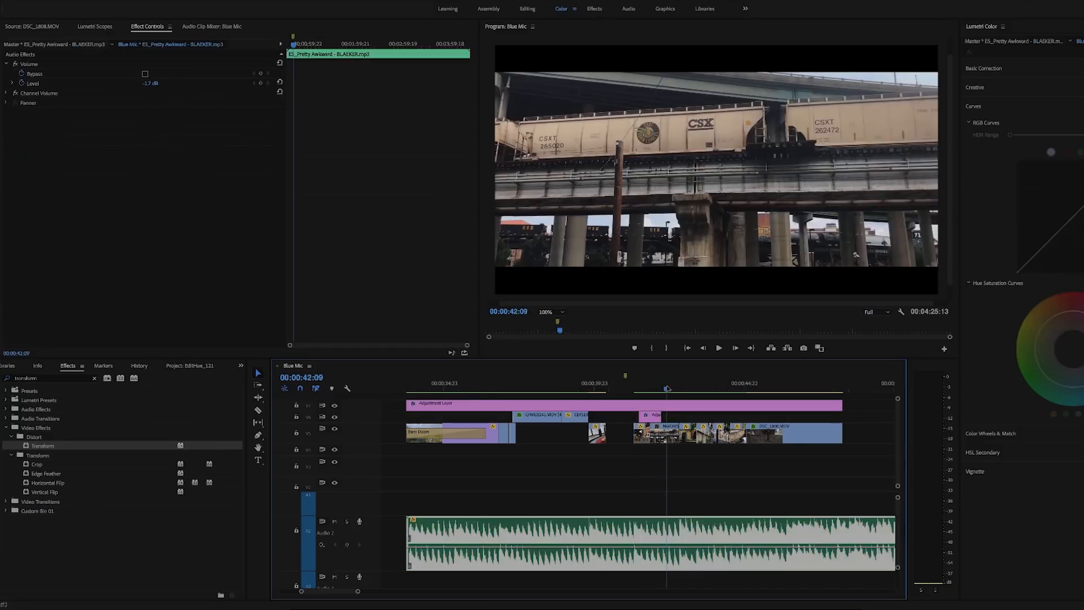
click(664, 433)
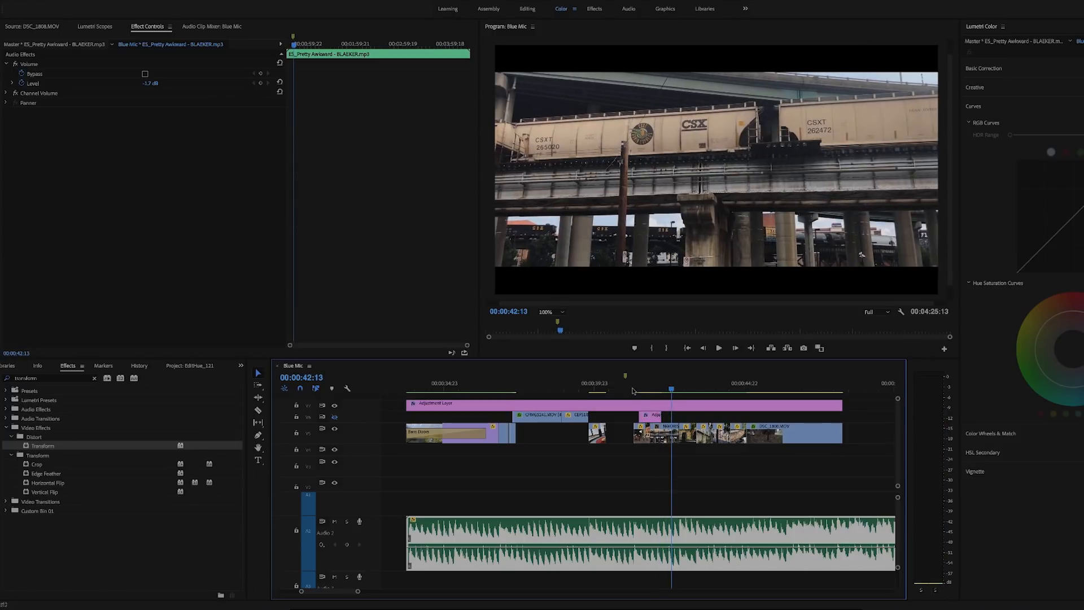
click(646, 393)
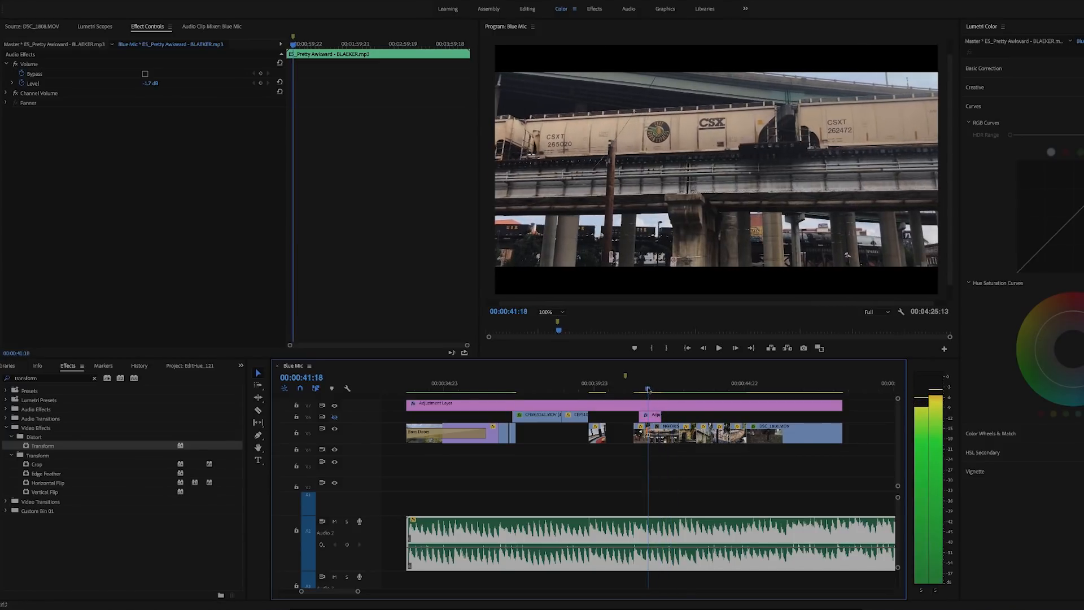
click(665, 388)
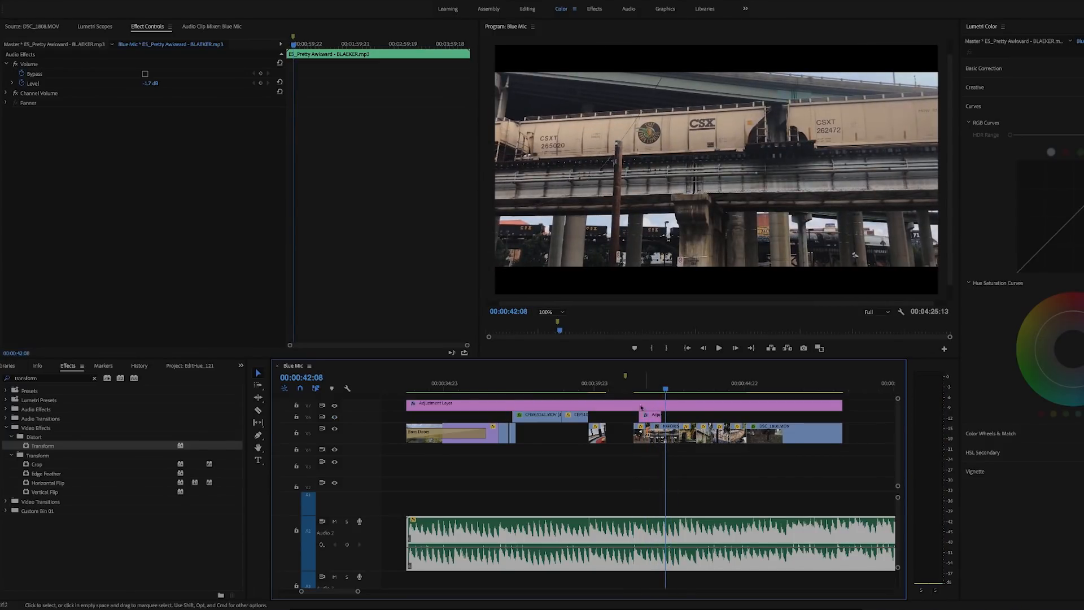
click(216, 591)
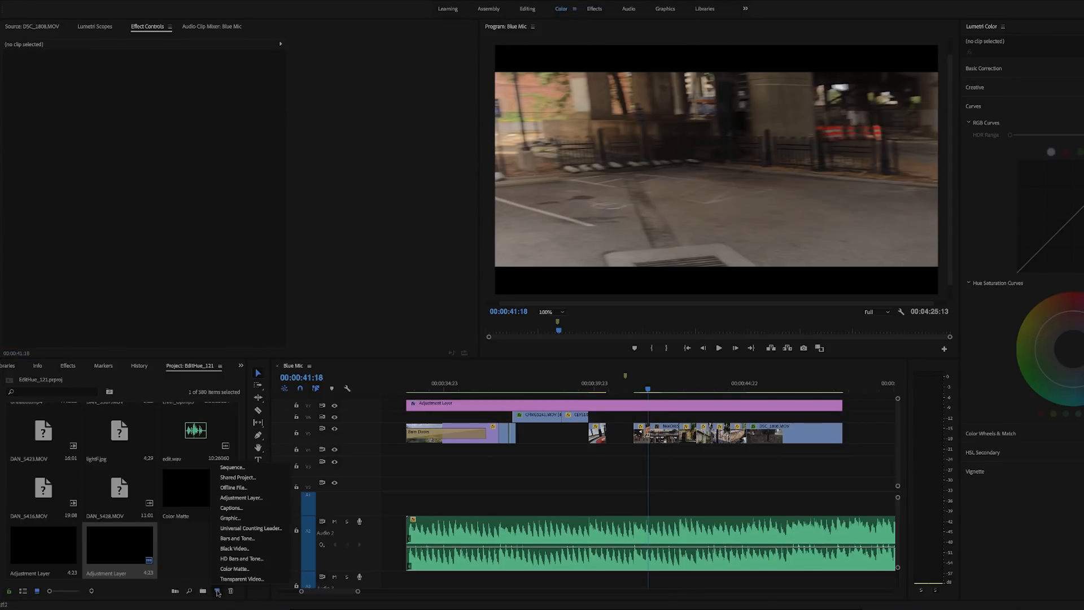
mouse_move(234, 531)
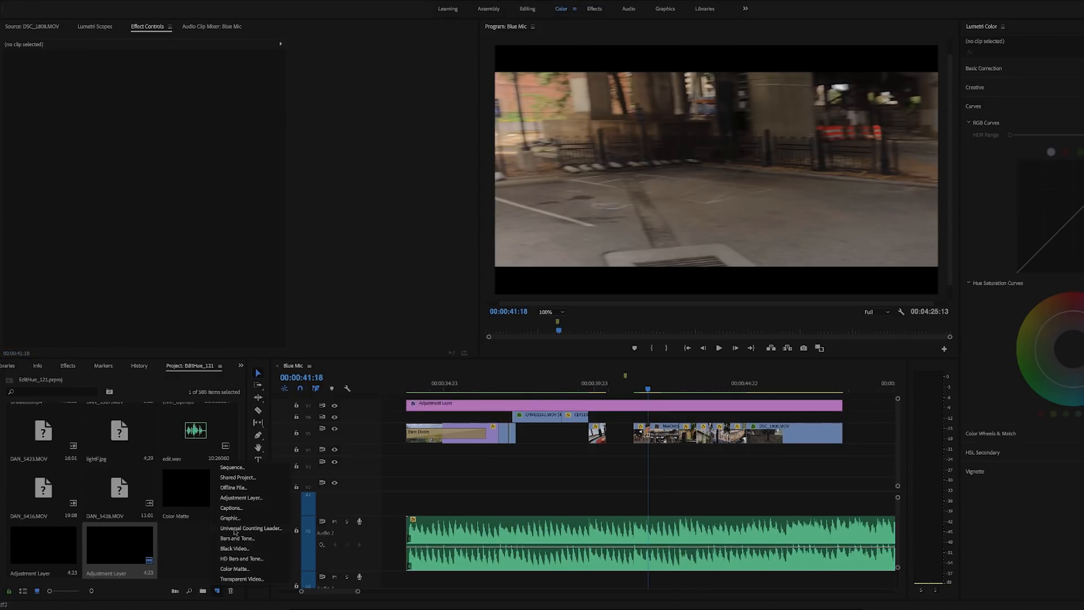
Add a new adjustment layer on V6 at the cut and apply Gaussian Blur
click(116, 550)
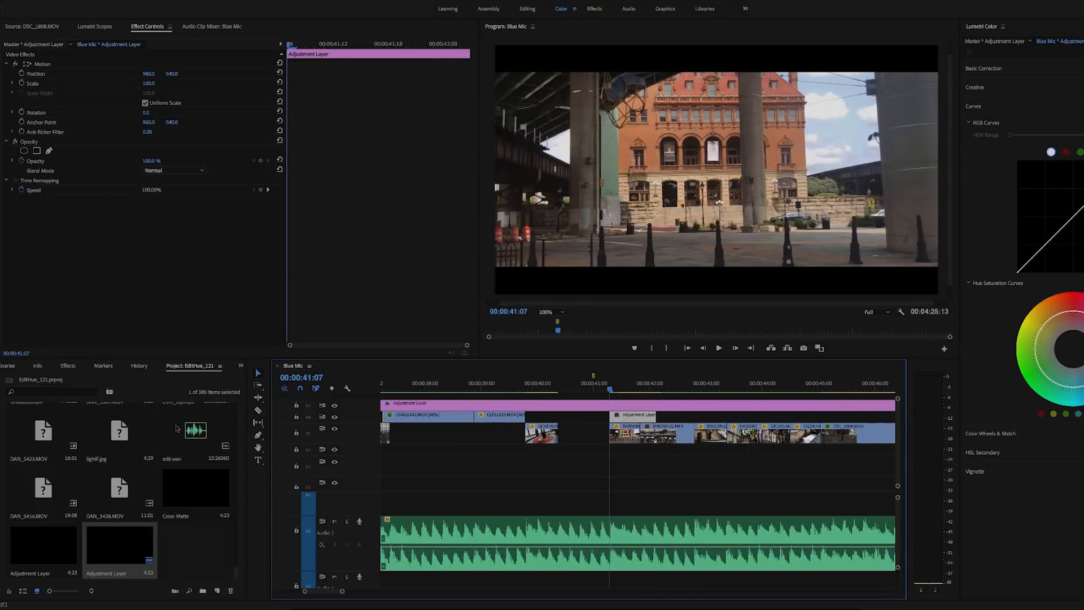
click(67, 365)
text(blur)
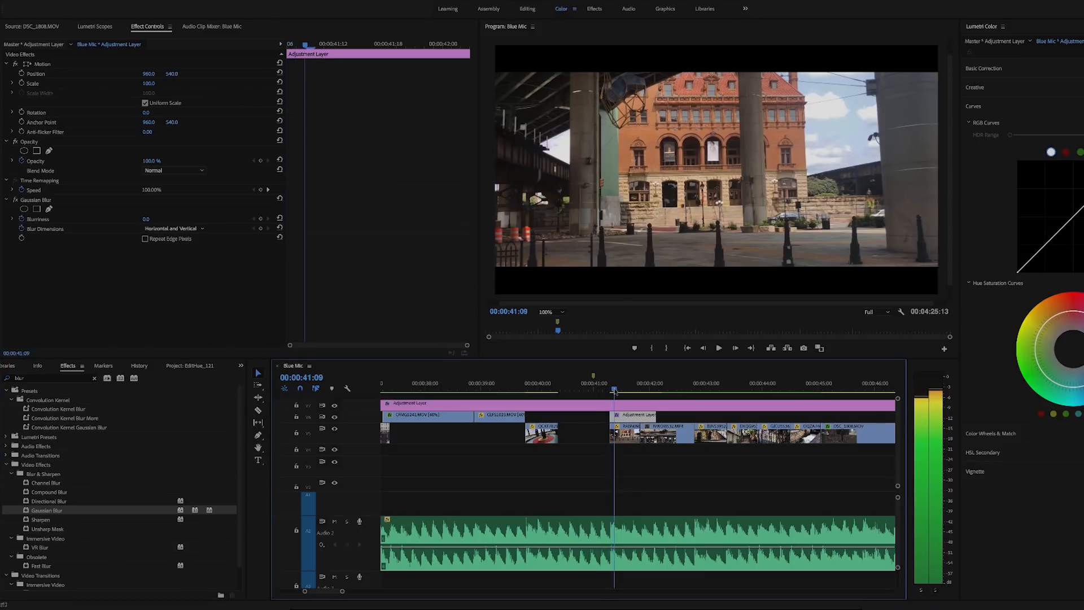
Keyframe Blurriness from 0 to 246, Horizontal dimensions, with Repeat Edge Pixels on
click(621, 387)
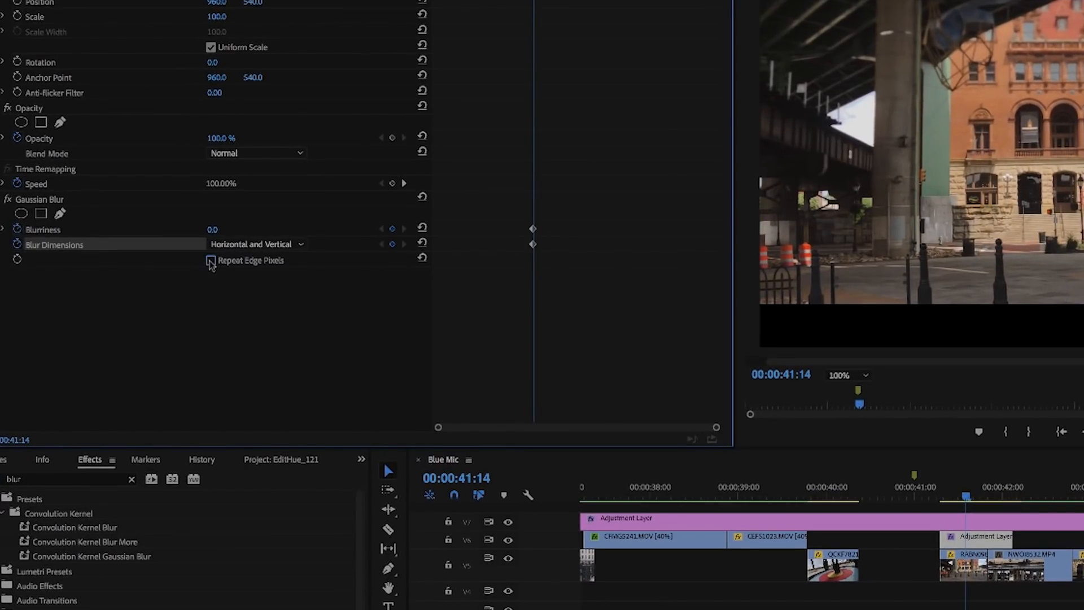
click(211, 261)
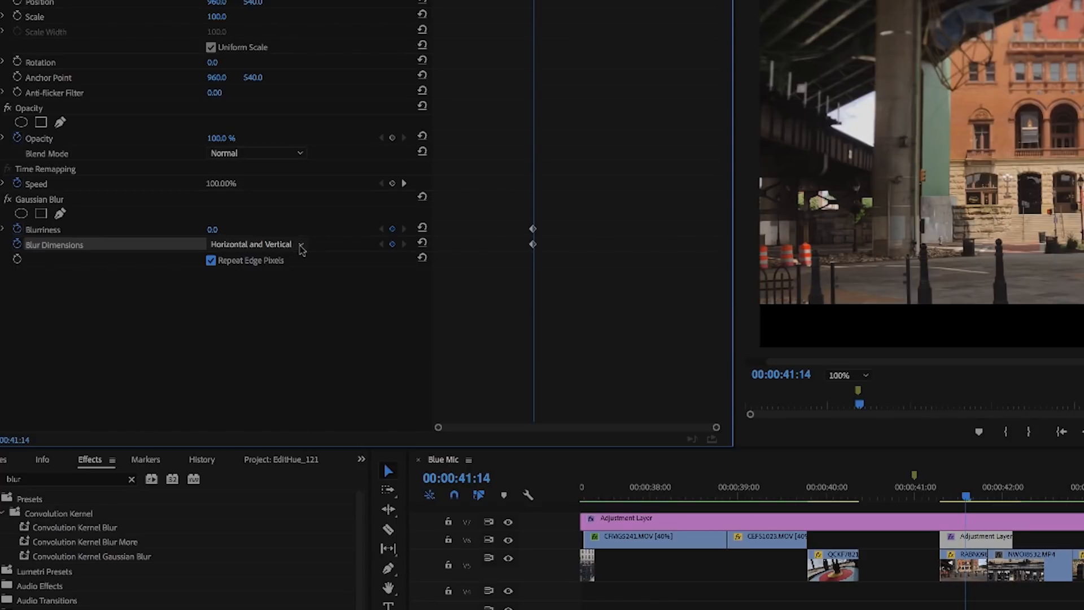
click(256, 244)
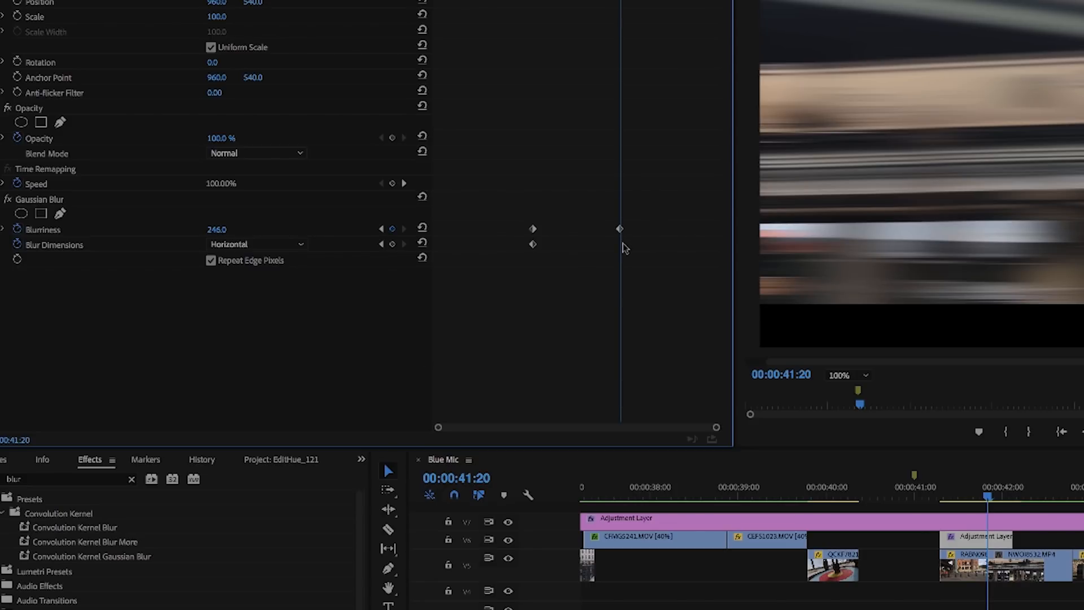
mouse_move(531, 233)
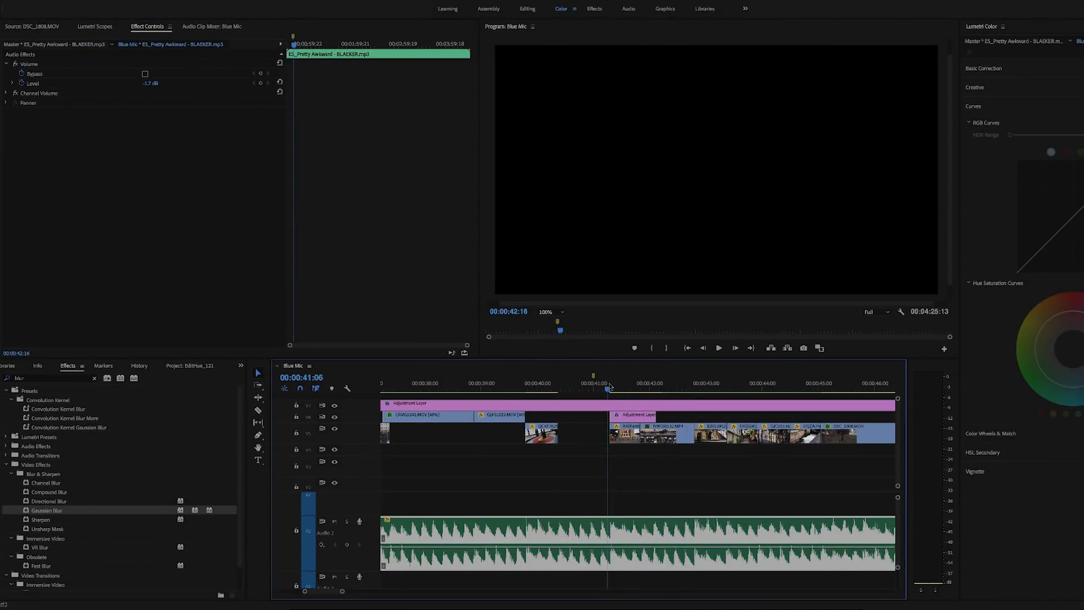
Play back the blurred quick pan, then jump to the DSC_1808.MOV outro clip
click(686, 383)
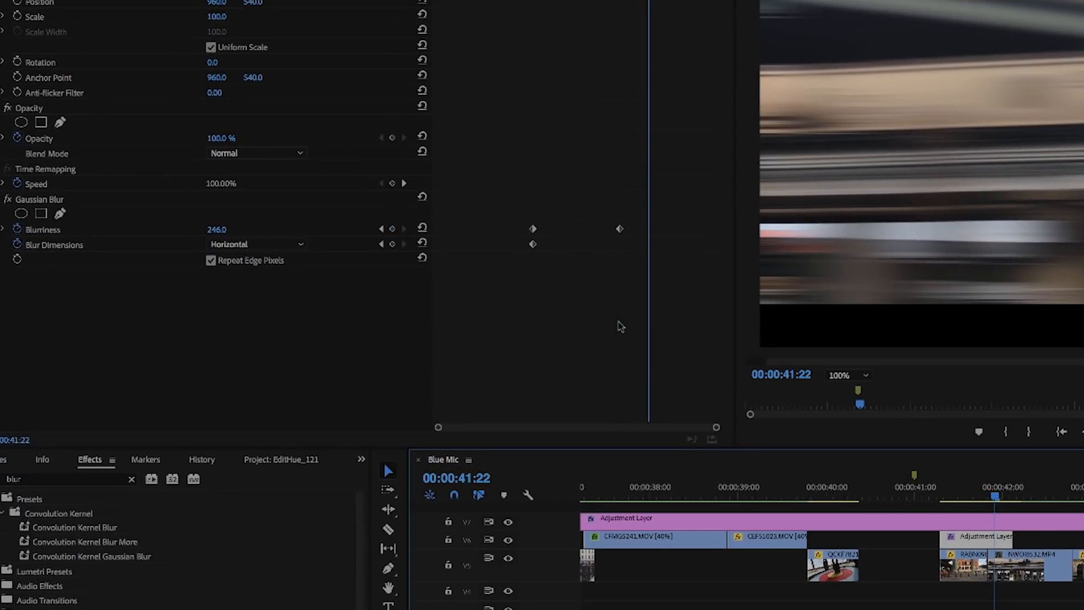
mouse_move(596, 328)
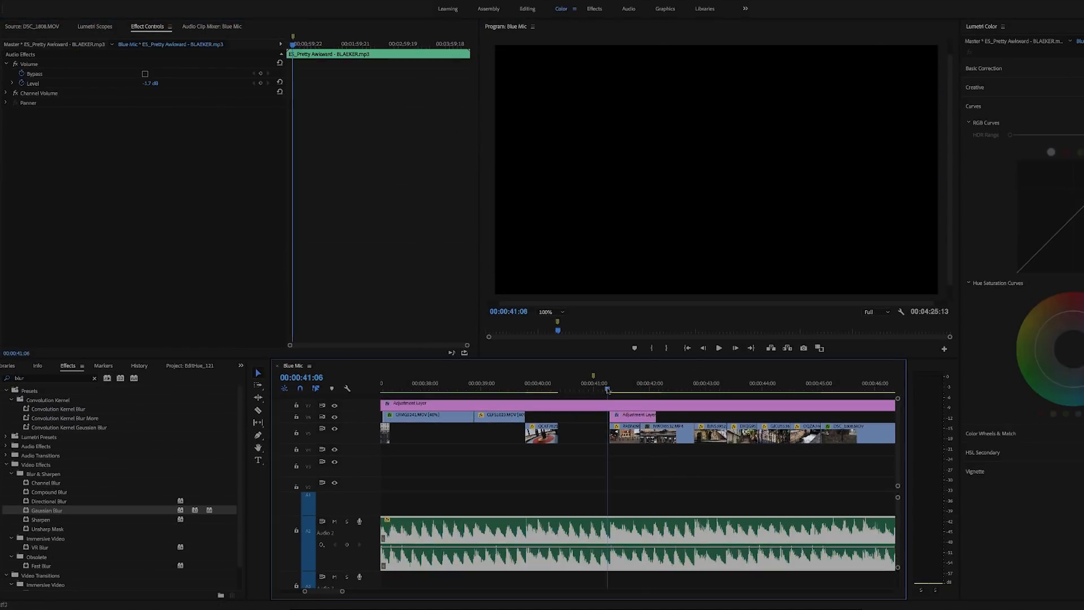
click(717, 348)
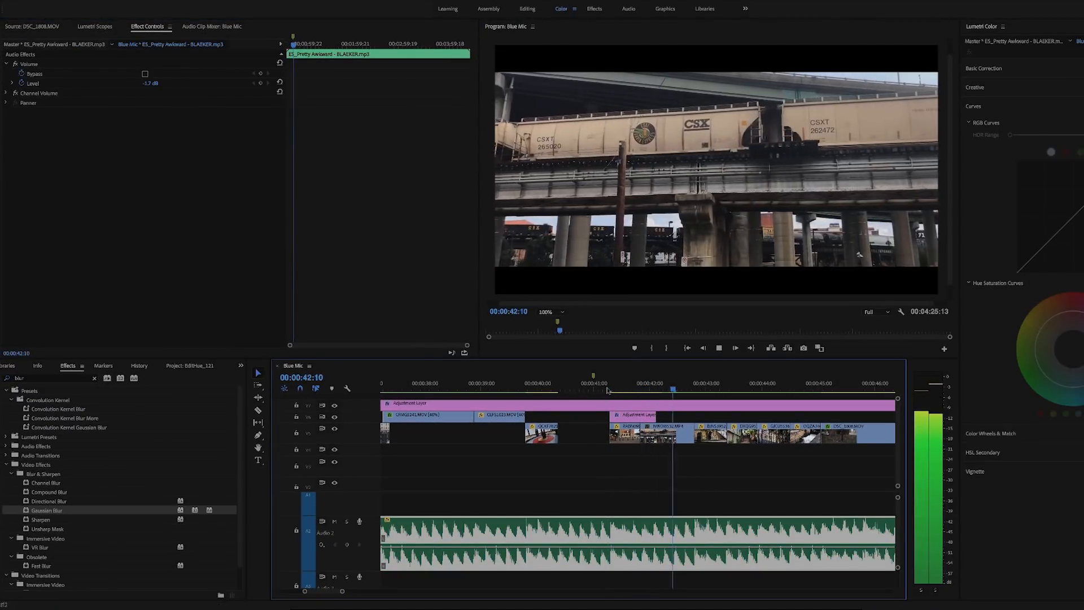
click(723, 427)
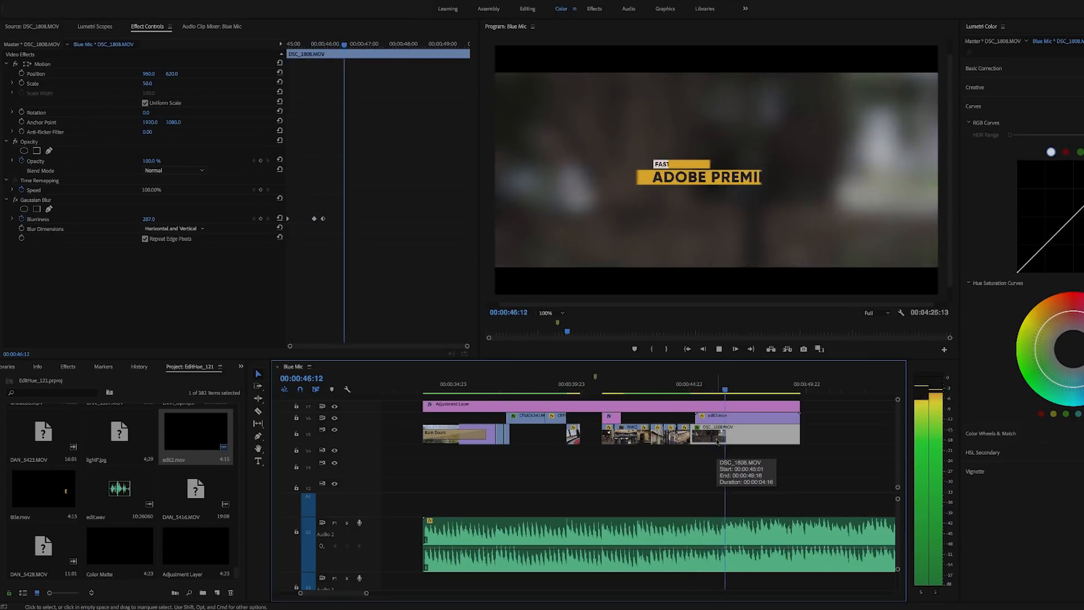
Give DSC_1808.MOV a Gaussian Blur keyframed to 16.3 with Repeat Edge Pixels on
click(689, 384)
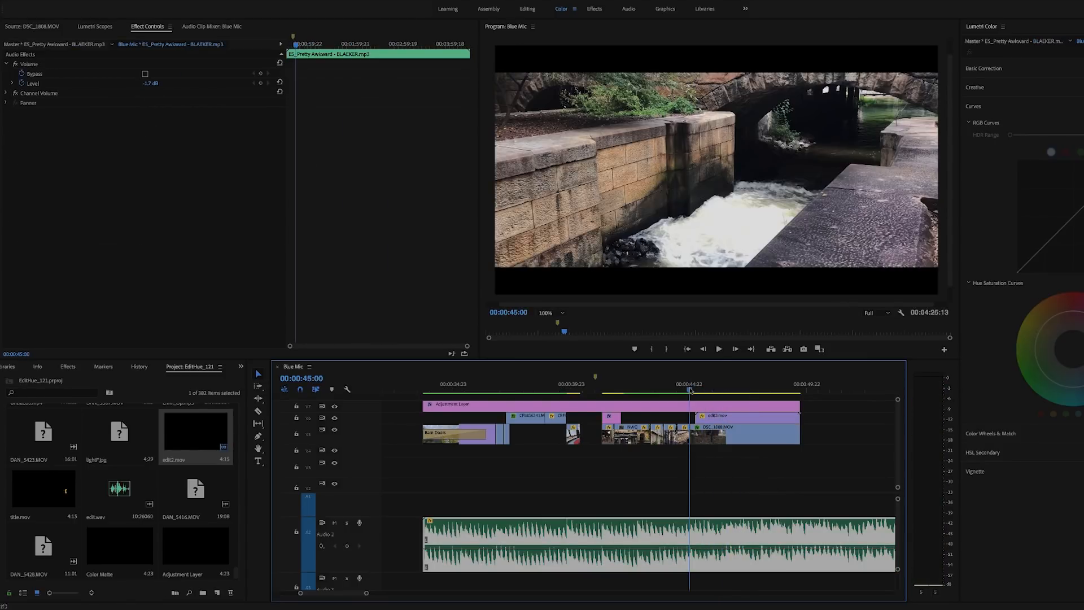
click(692, 389)
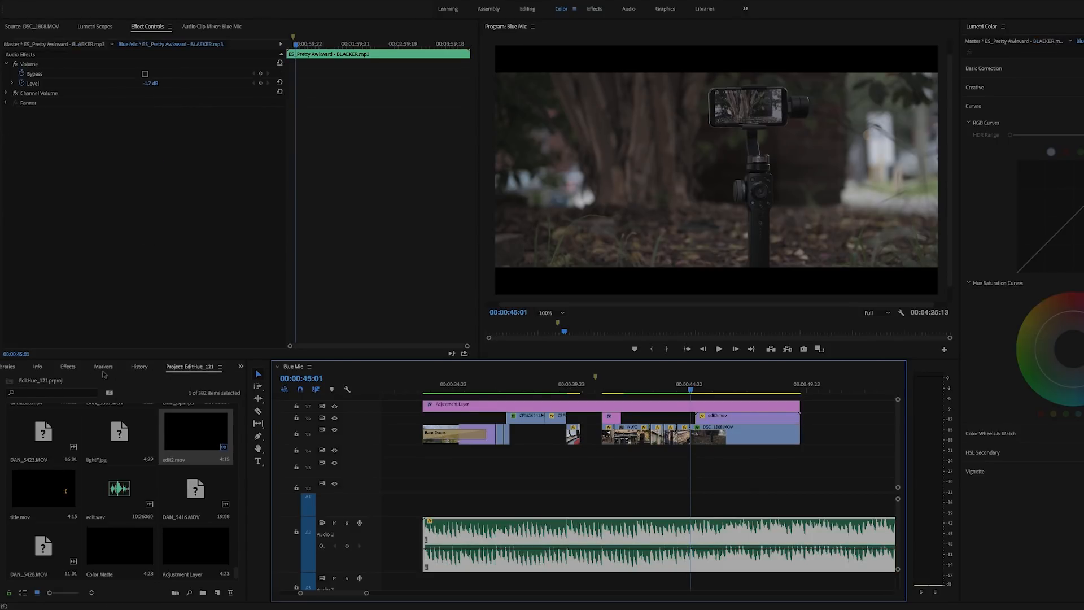
click(68, 366)
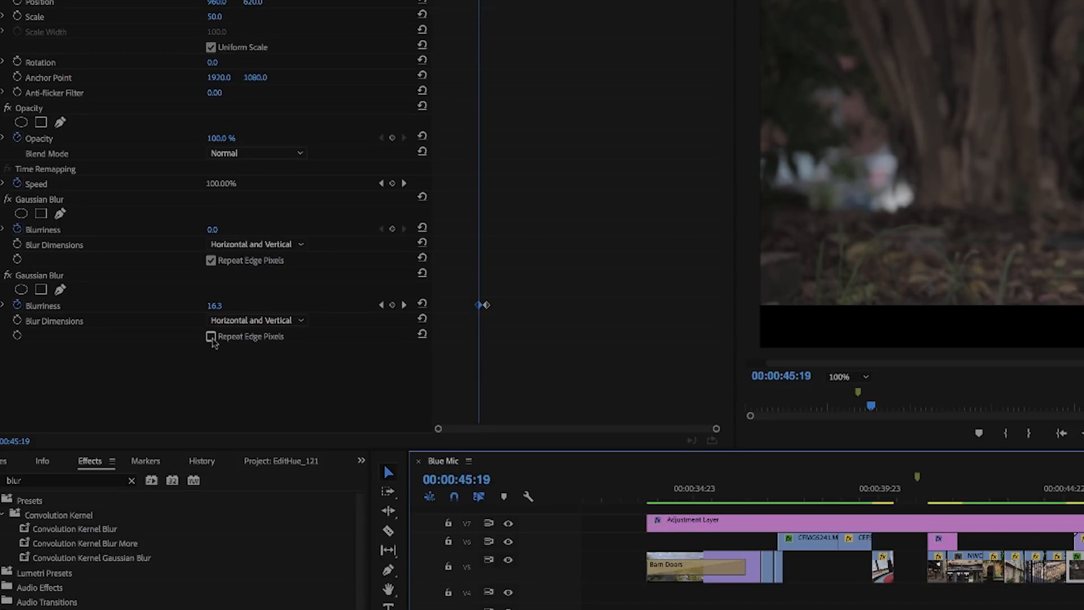
click(210, 336)
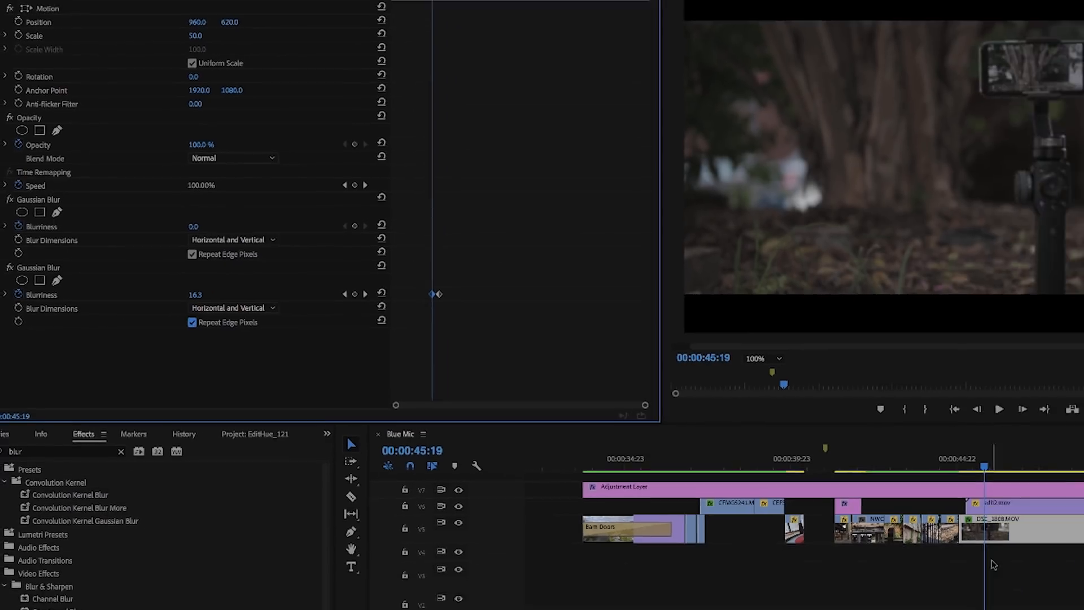